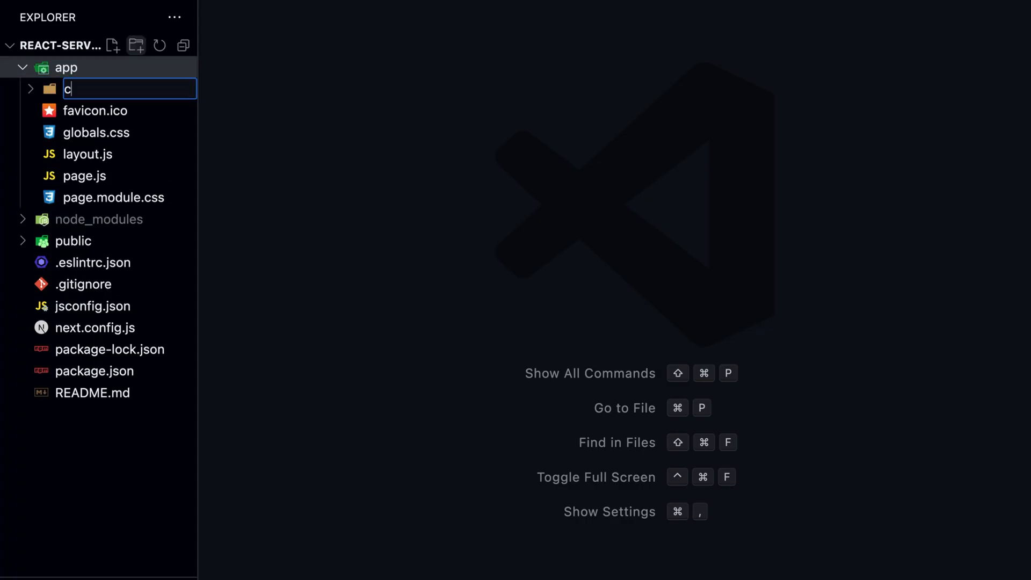
# Step: Create app/components/ServerComponent.js with an async ServerComponent rendering a 'Server Component' h1
pyautogui.write('omone')
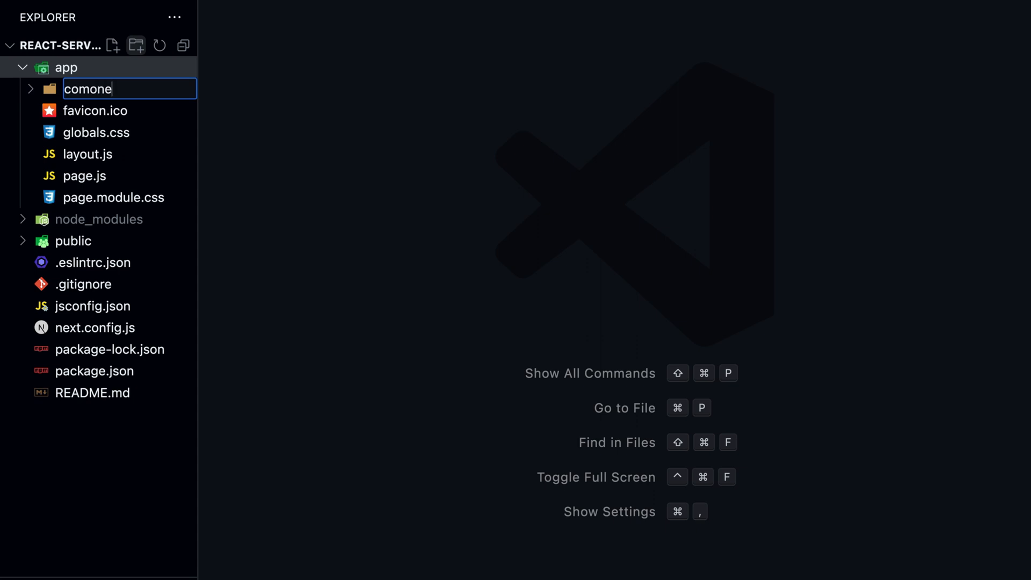
pyautogui.write('compo')
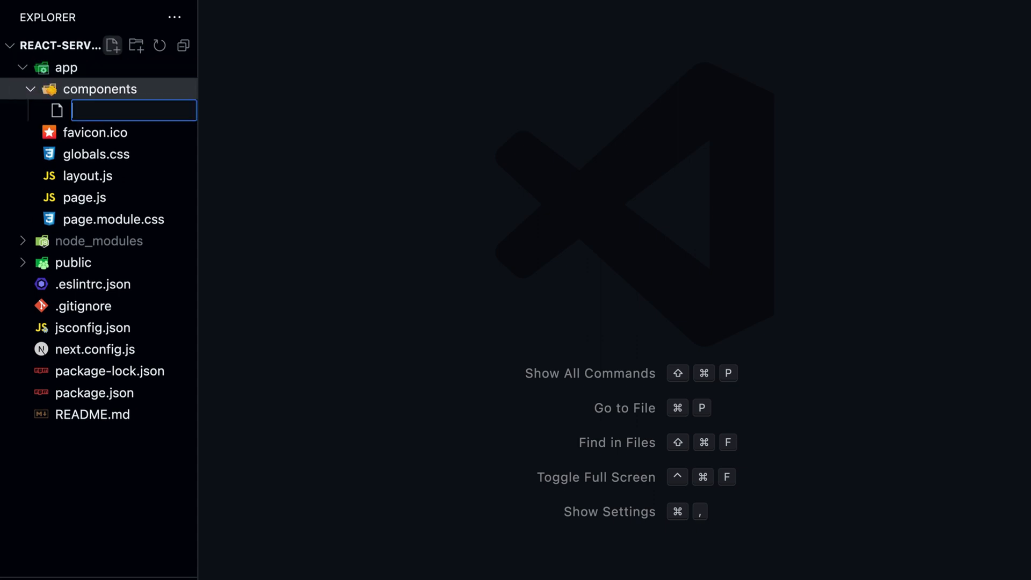
pyautogui.write('ServerCompo')
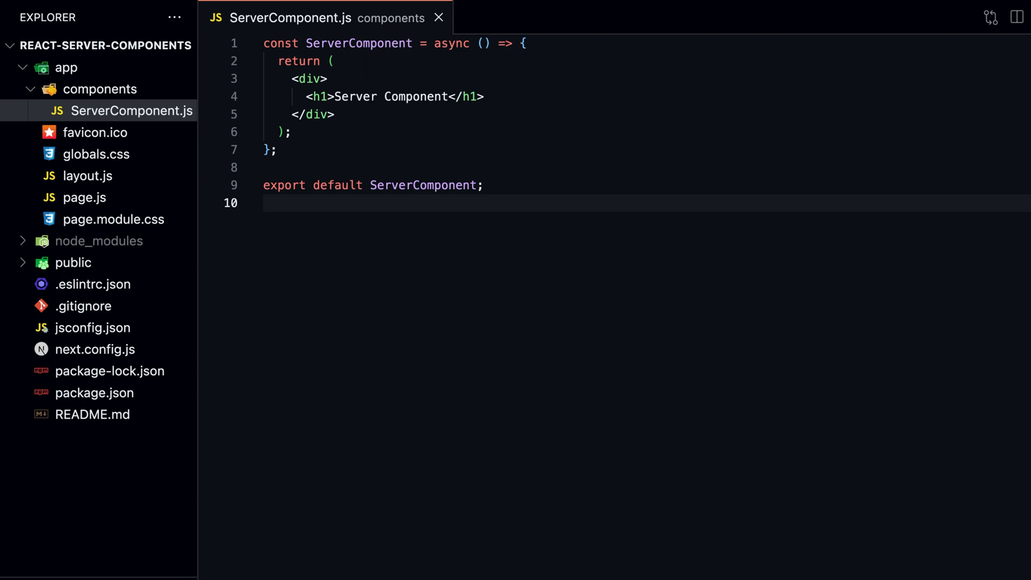
# Step: Add a getData fetch of dummyjson products, then await getData() and console.log(data) in ServerComponent
pyautogui.press('Enter')
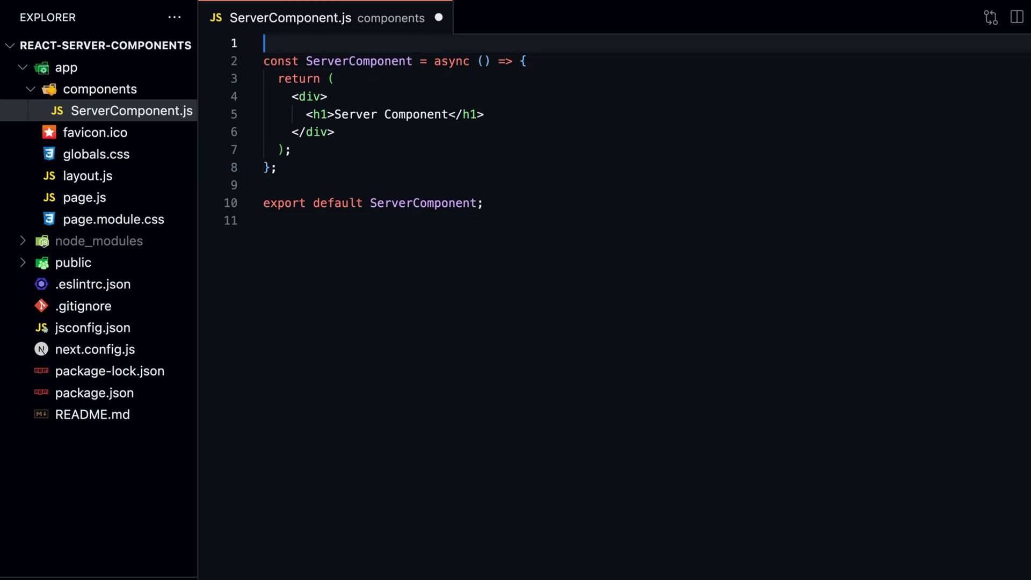
pyautogui.write('// Fetch dummy data')
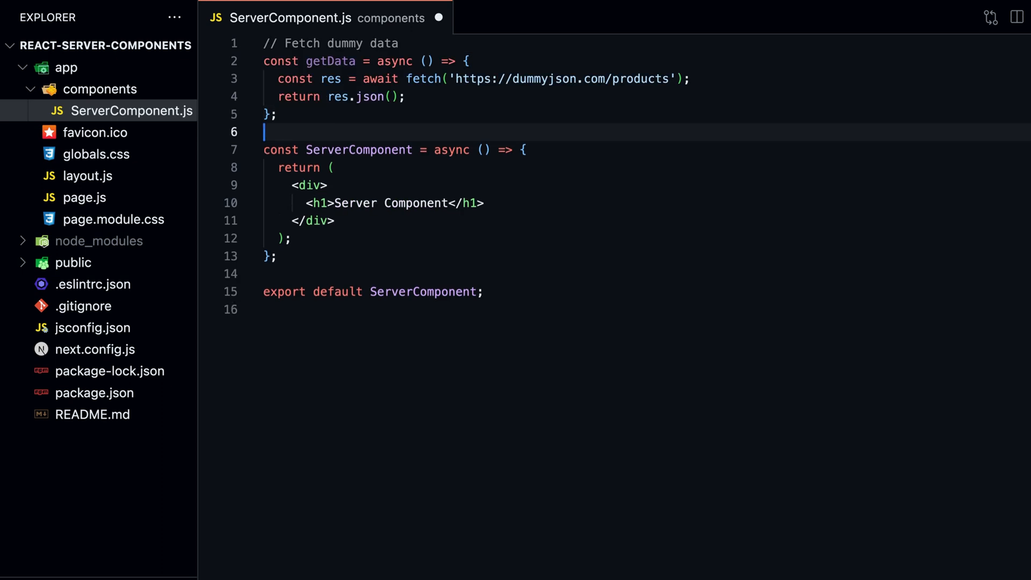
pyautogui.moveTo(561, 78)
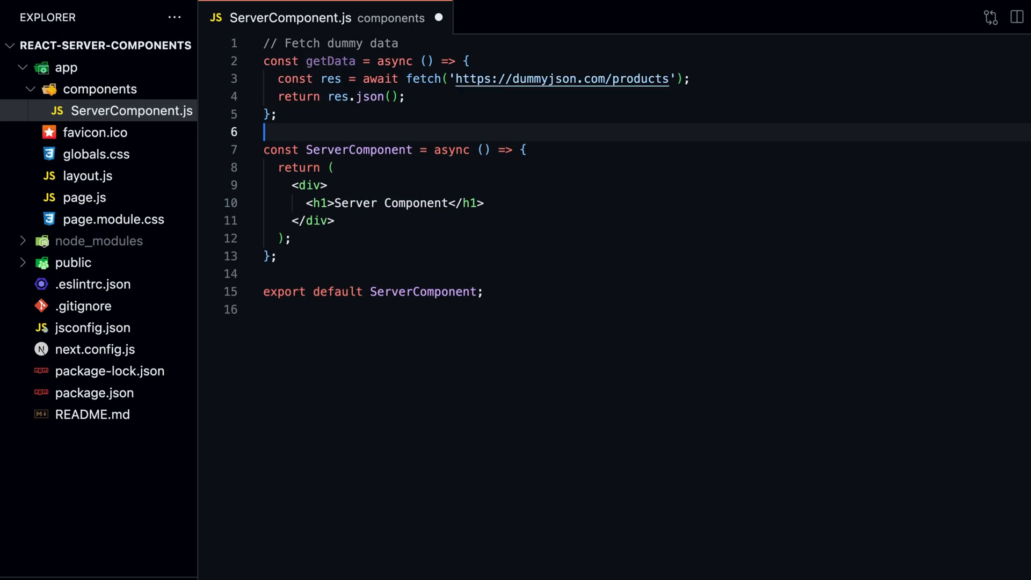
pyautogui.write('const data = await getData();')
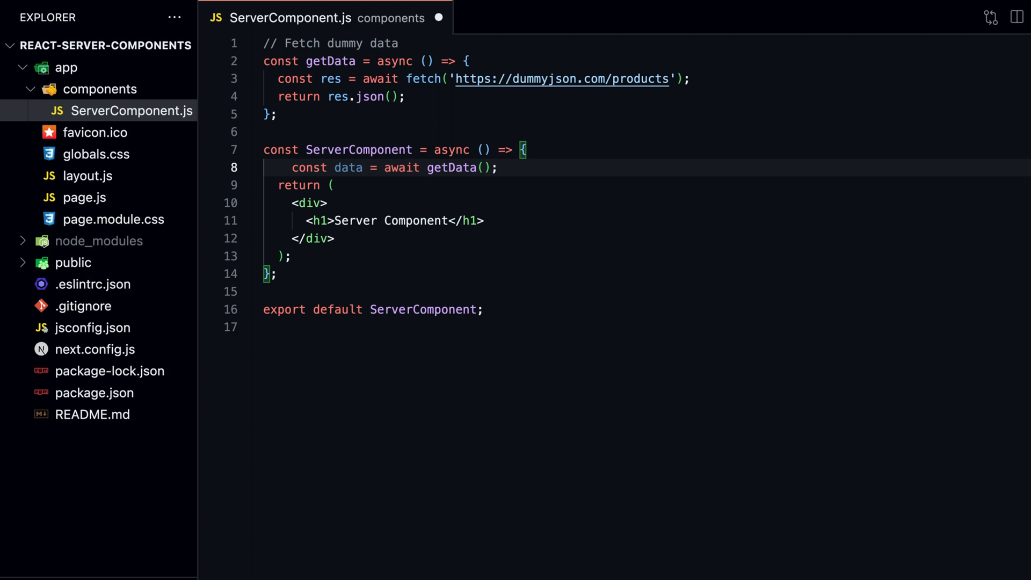
pyautogui.write('console.log(data);')
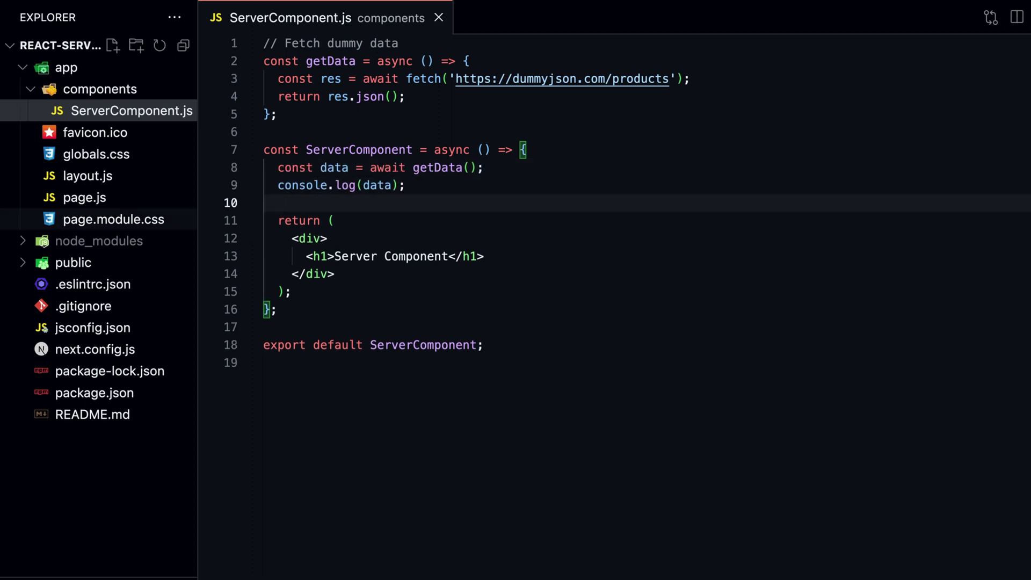
pyautogui.click(84, 198)
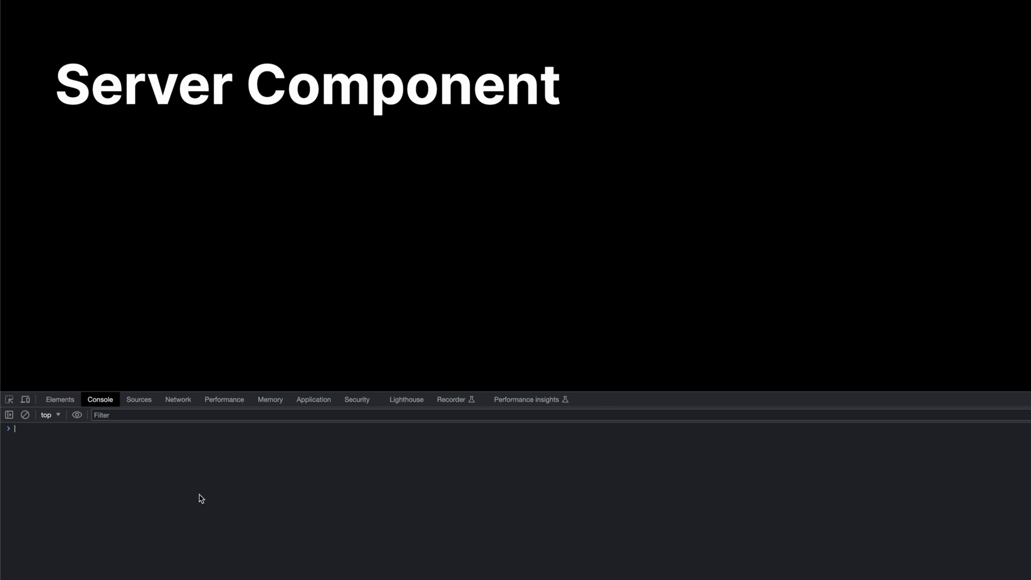
pyautogui.moveTo(128, 494)
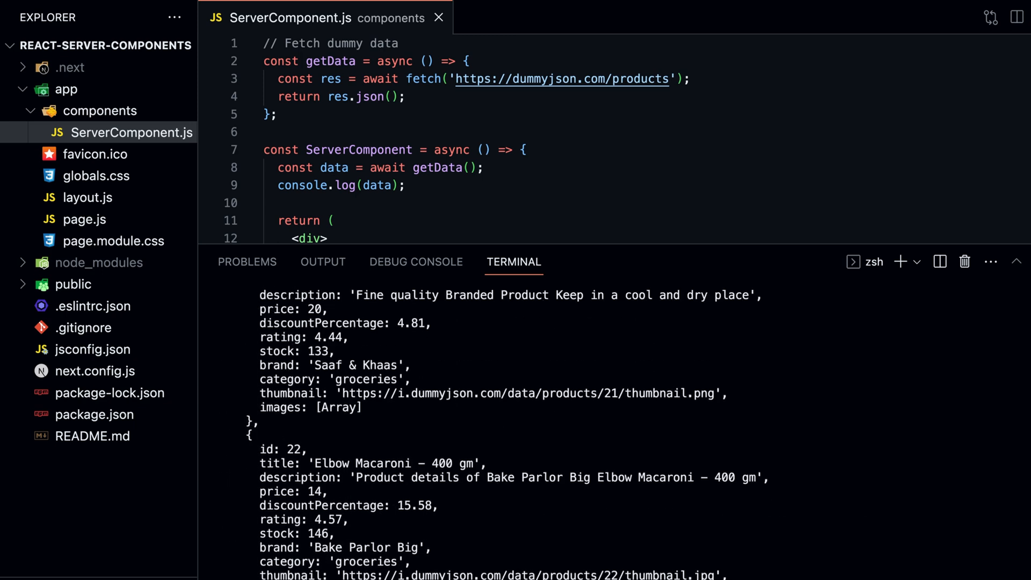
# Step: Review the logged products in the terminal, then begin a ClientComponent file importing useState from 'react'
pyautogui.scroll(3)
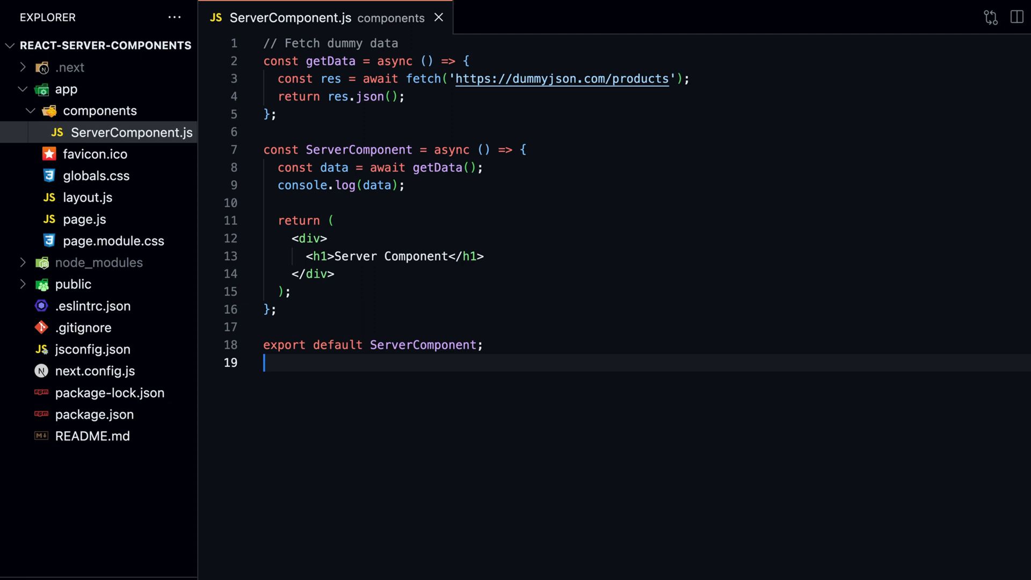
pyautogui.write("import { useState } from 'react';")
pyautogui.write('ClientCo')
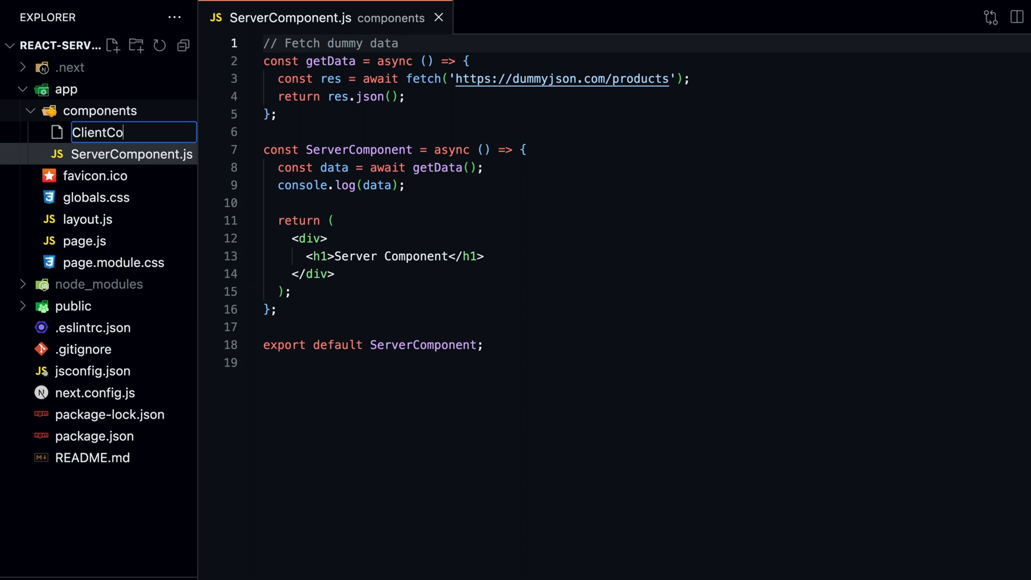
# Step: Write ClientComponent.js as a useState counter with a 'Click me' button, then switch to app/page.js
pyautogui.press('Enter')
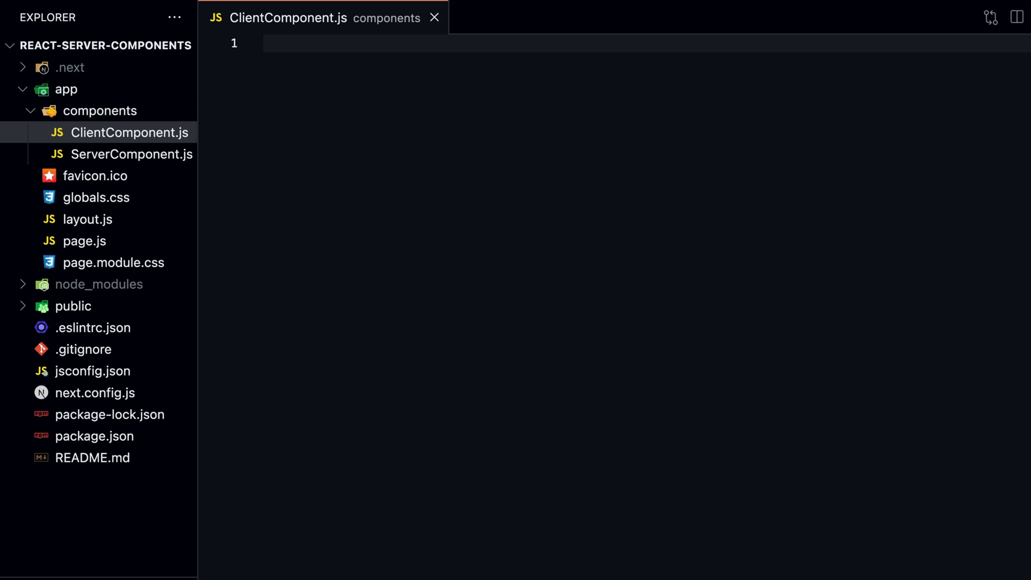
pyautogui.write("import { useState } from 'react';")
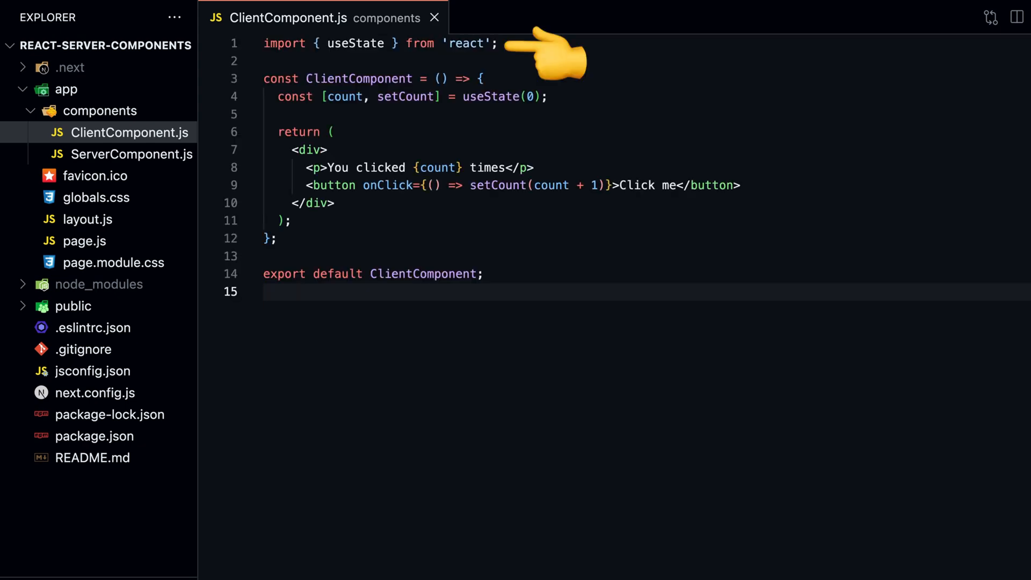
pyautogui.click(264, 291)
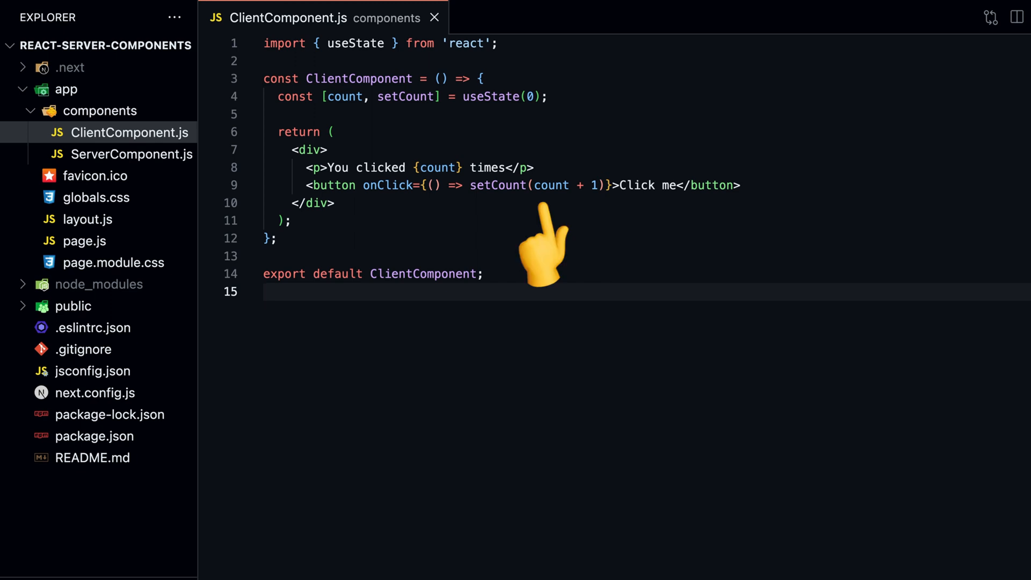
pyautogui.moveTo(461, 105)
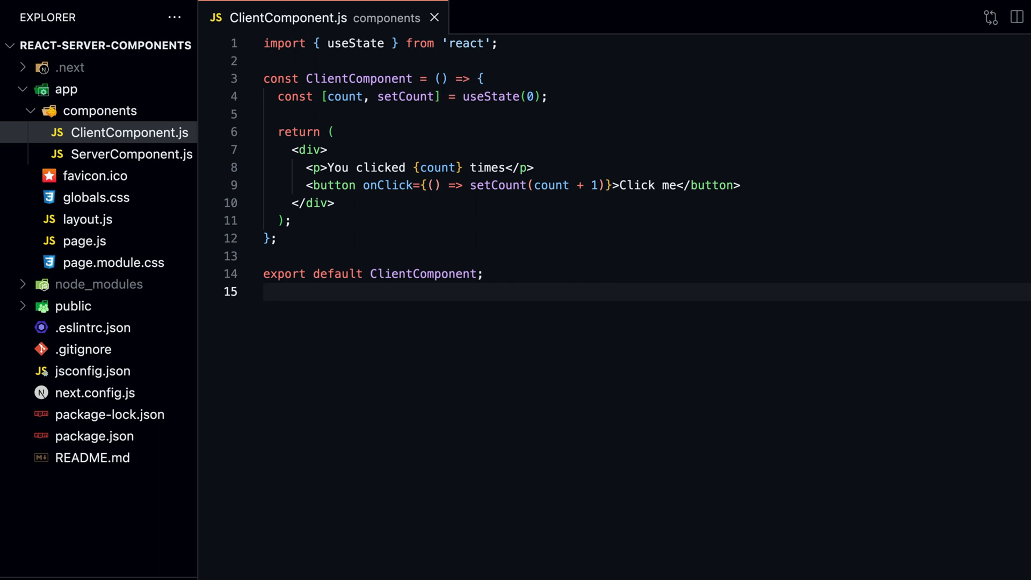
pyautogui.click(84, 240)
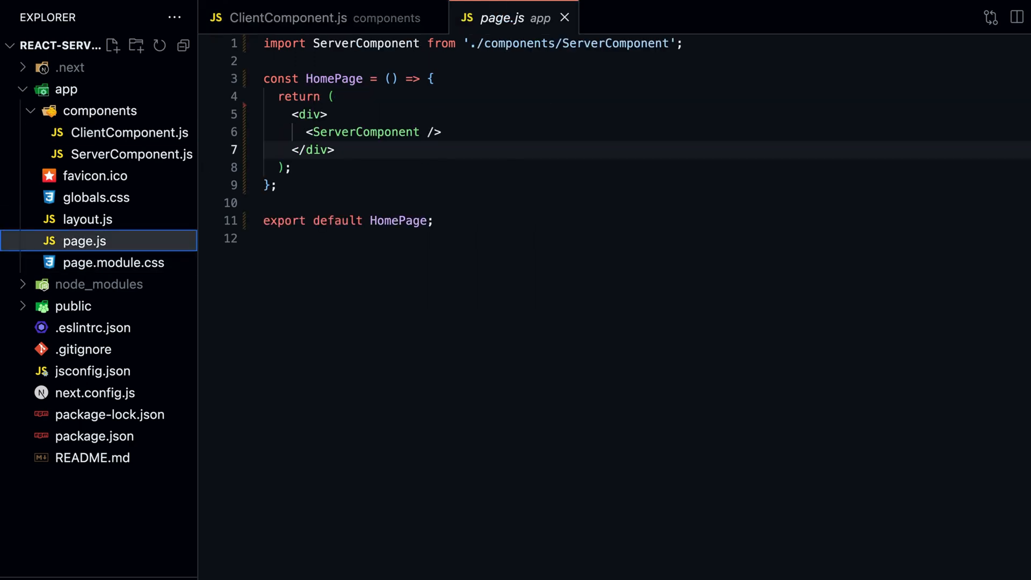
# Step: Import ClientComponent from './components/ClientComponent' in page.js and reference it in the JSX
pyautogui.write("import ClientComponent from './components/ClientComponent';")
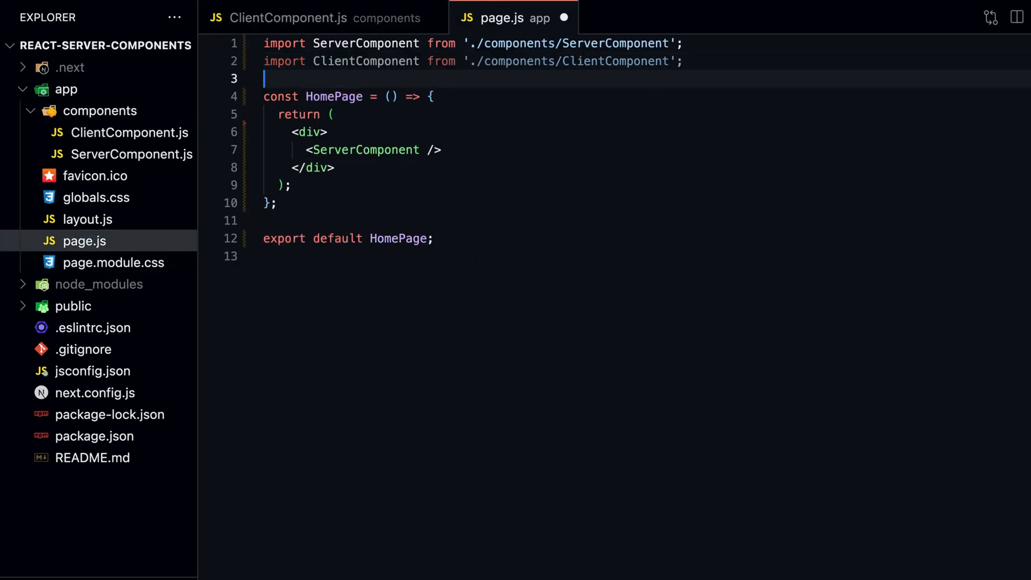
pyautogui.write('ClientComponent')
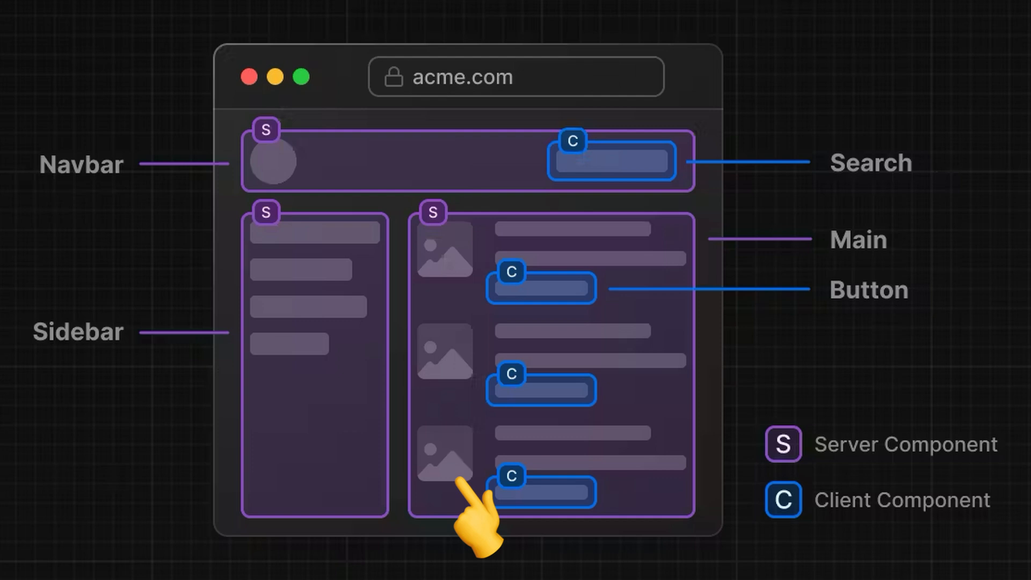
pyautogui.moveTo(480, 513)
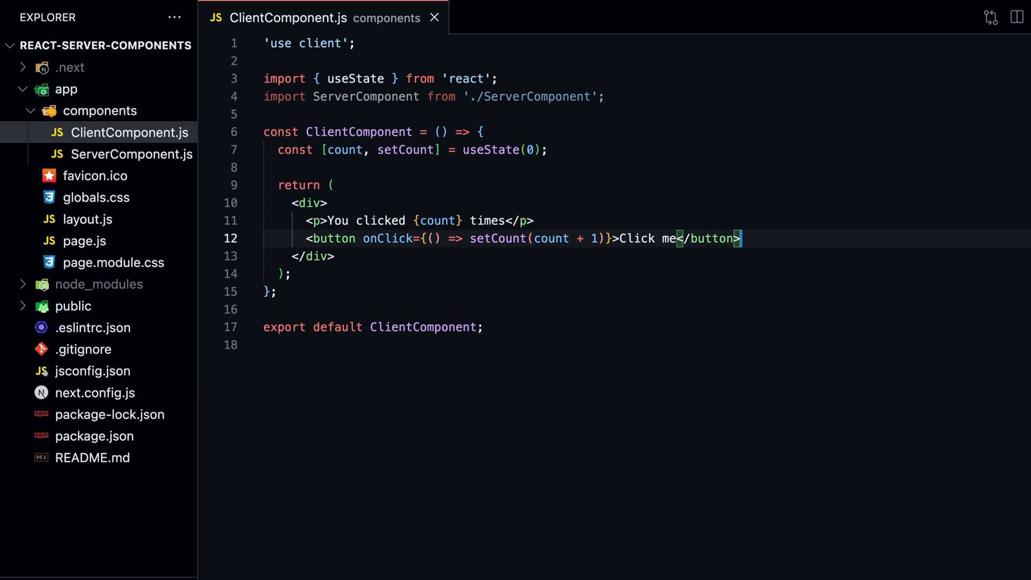
# Step: Render <ServerComponent /> inside ClientComponent's returned JSX
pyautogui.write('<ServerComponent />')
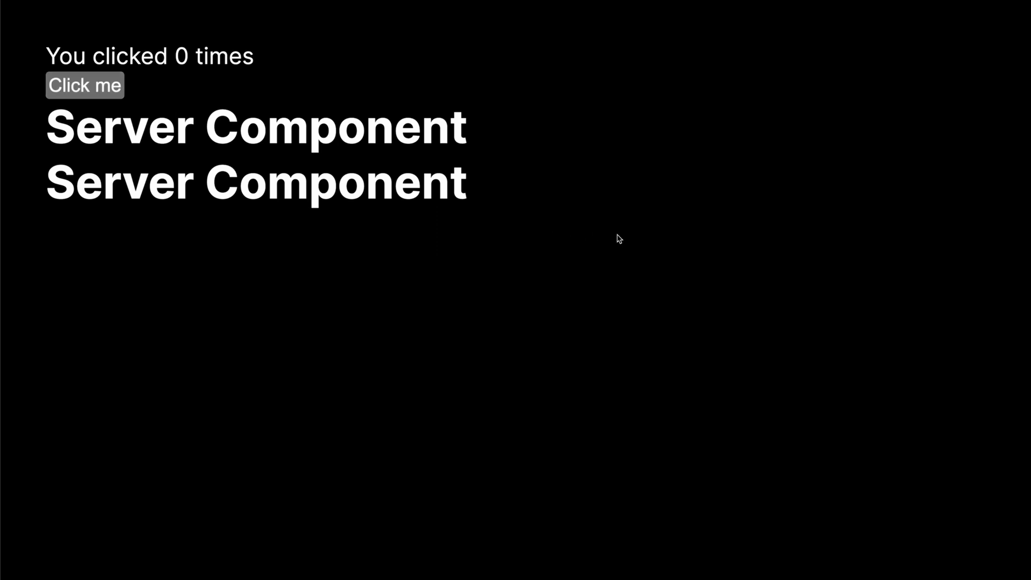
# Step: Check the rendered counter page in the browser and return to the code editor
pyautogui.press('F12')
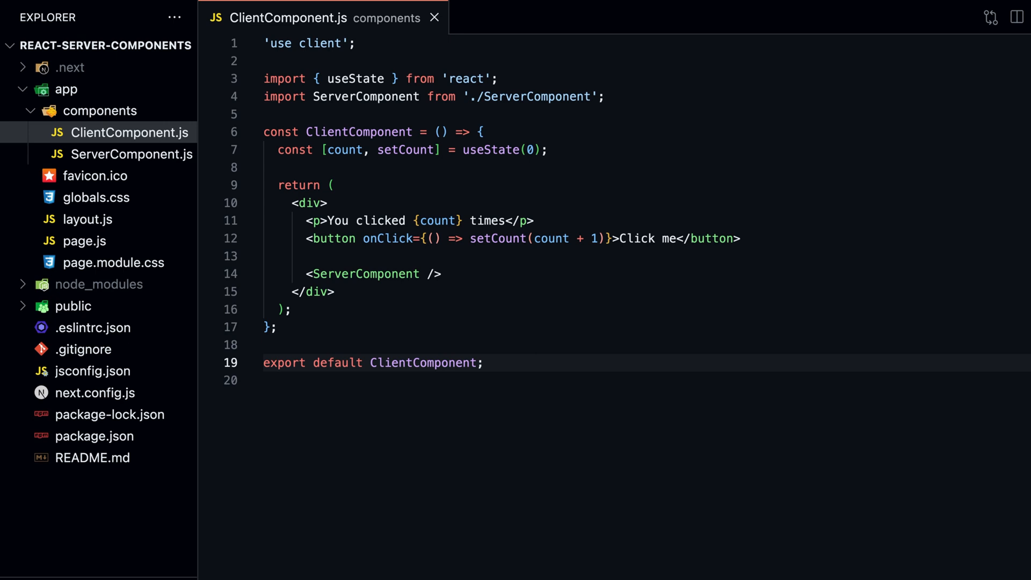
# Step: Remove the ServerComponent import and render <div>{children}</div> from the children prop instead
pyautogui.press('Delete')
pyautogui.write('{ children ')
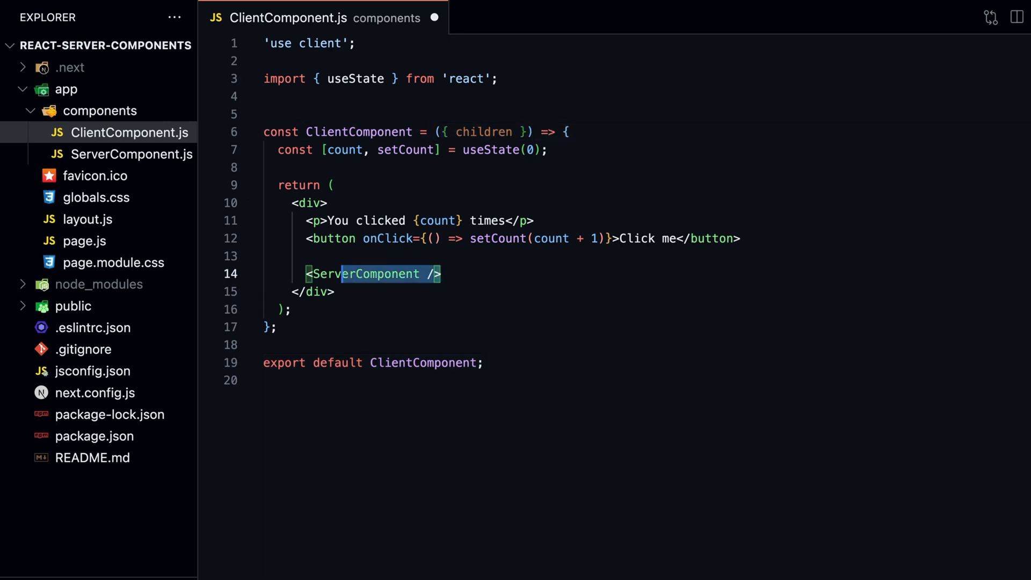
pyautogui.write('<div>{children}</div>')
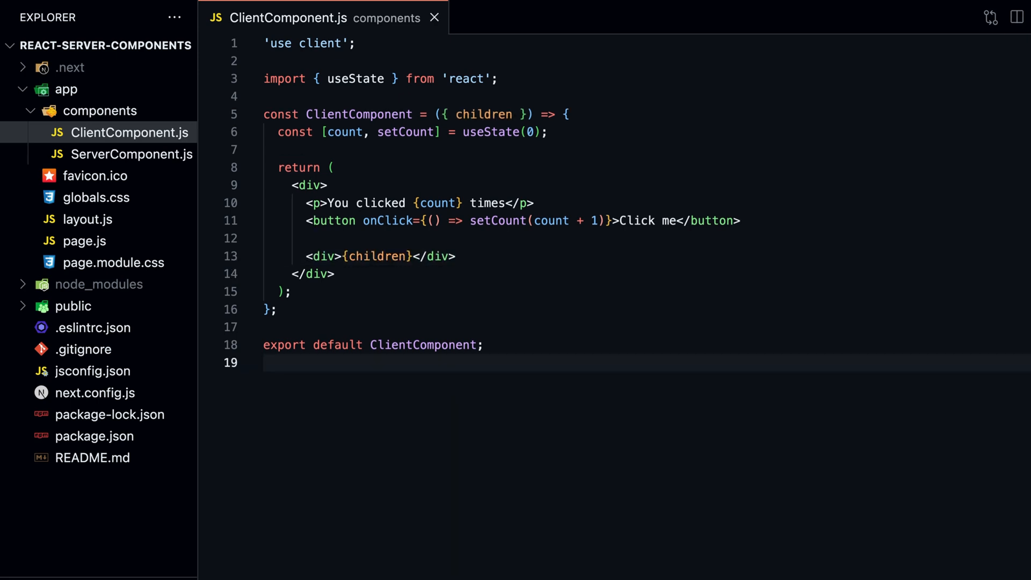
# Step: Nest <ServerComponent /> as a child inside <ClientComponent> in app/page.js
pyautogui.click(84, 241)
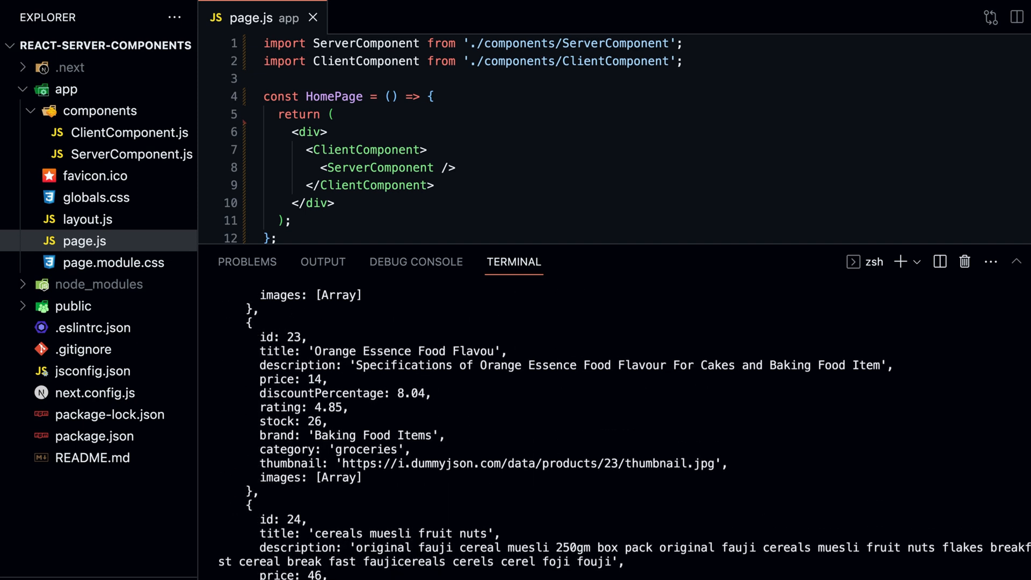
# Step: Close the editors and start a new folder named 'contex…' inside app
pyautogui.scroll(3)
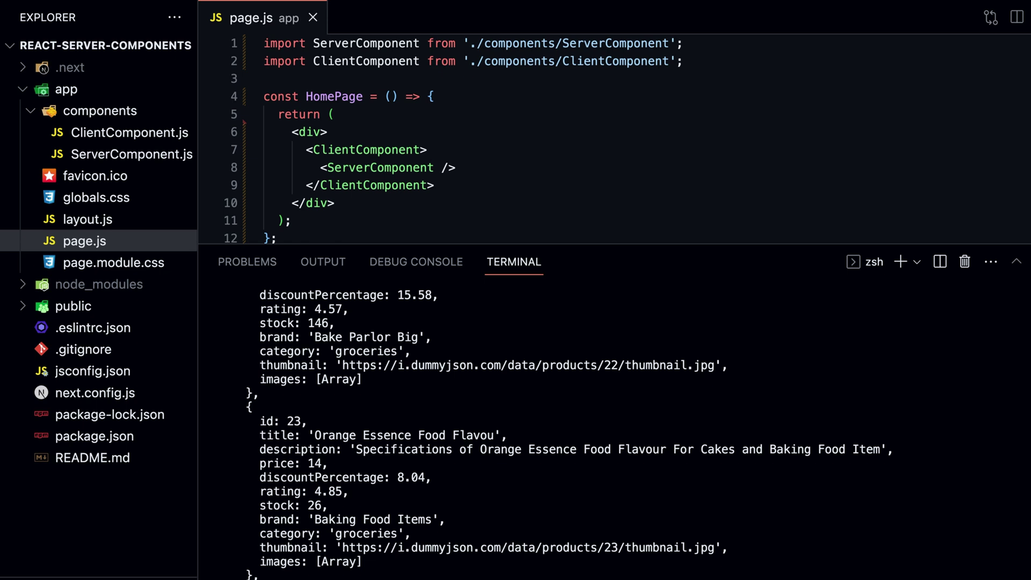
pyautogui.click(312, 18)
pyautogui.write('contex')
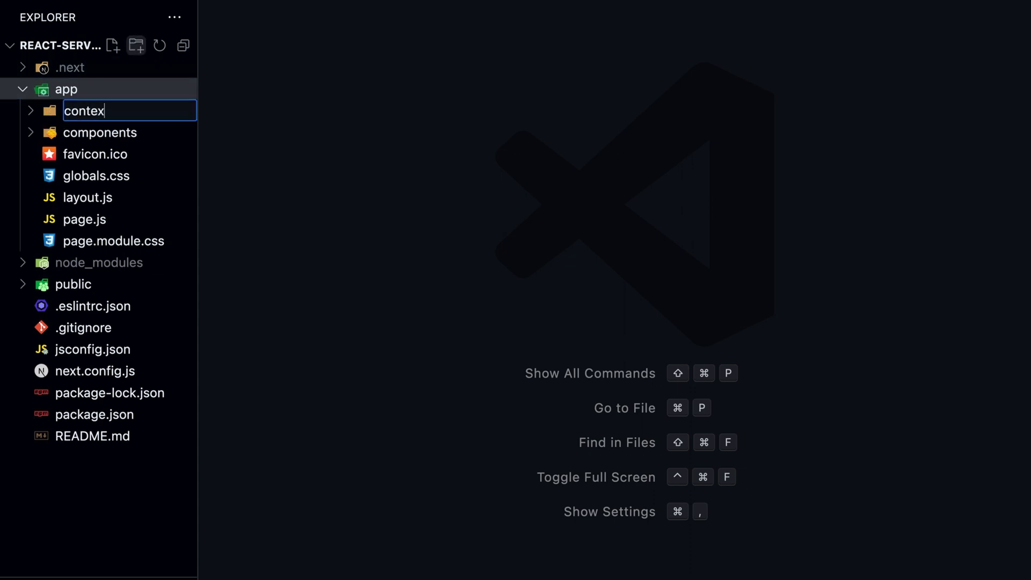
# Step: Create the new file CounterContext.js inside the context folder
pyautogui.press('Return')
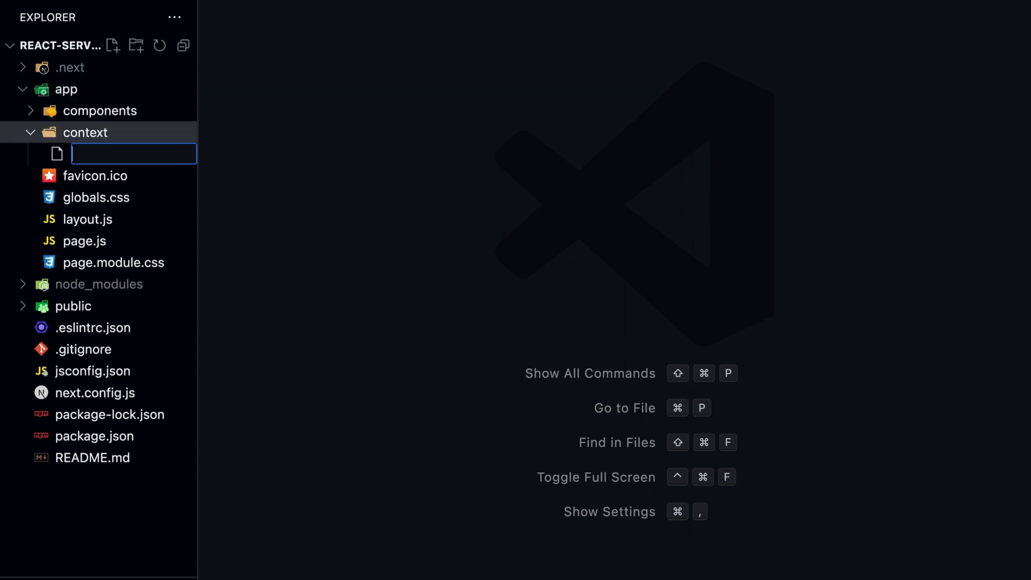
pyautogui.write('CounterContext.js')
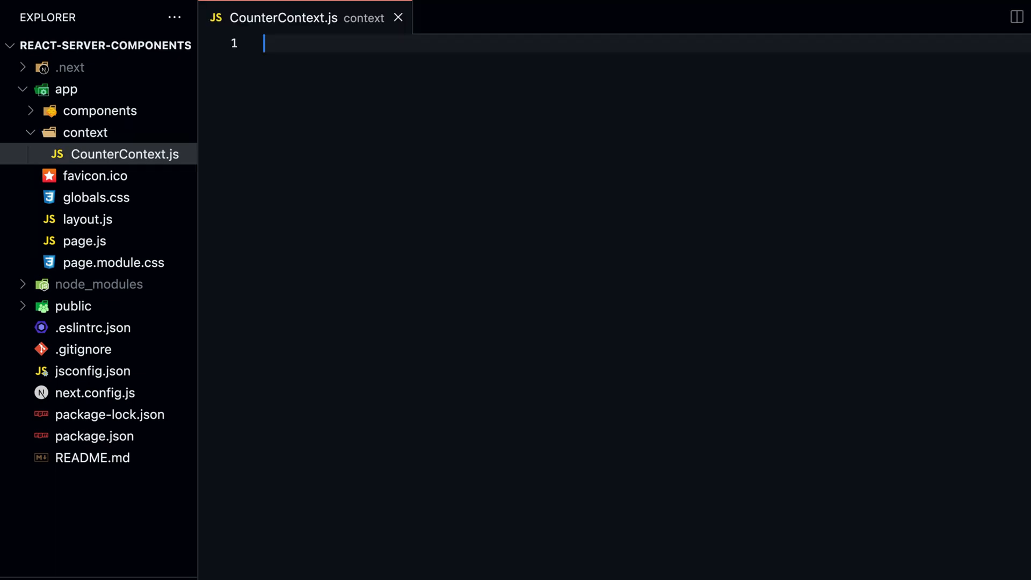
pyautogui.press('Enter')
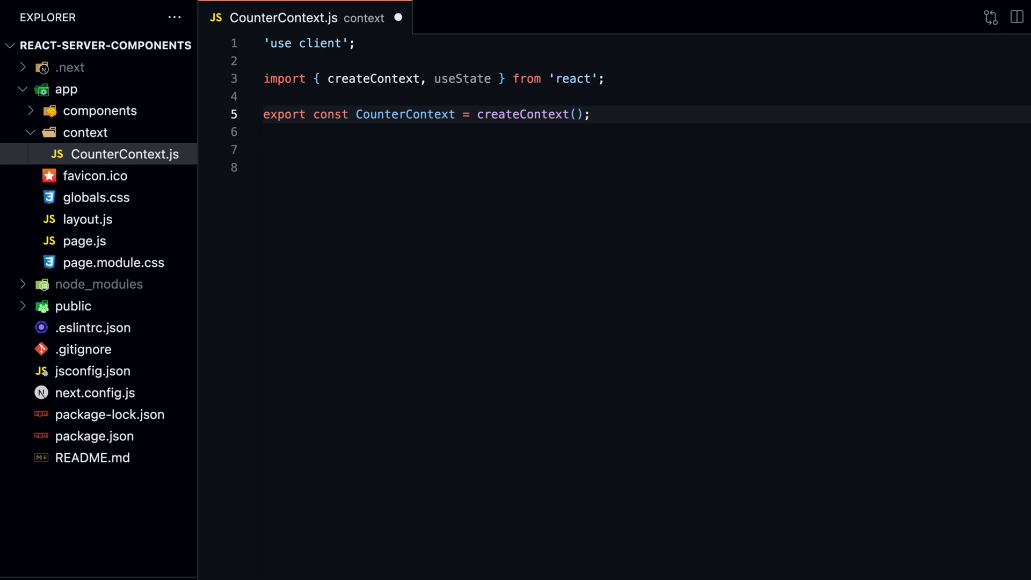
# Step: Write CounterProvider holding useState(0) and supplying value={{ count, setCount }} through CounterContext.Provider
pyautogui.write('export const CounterProvider = ({ children }) => {')
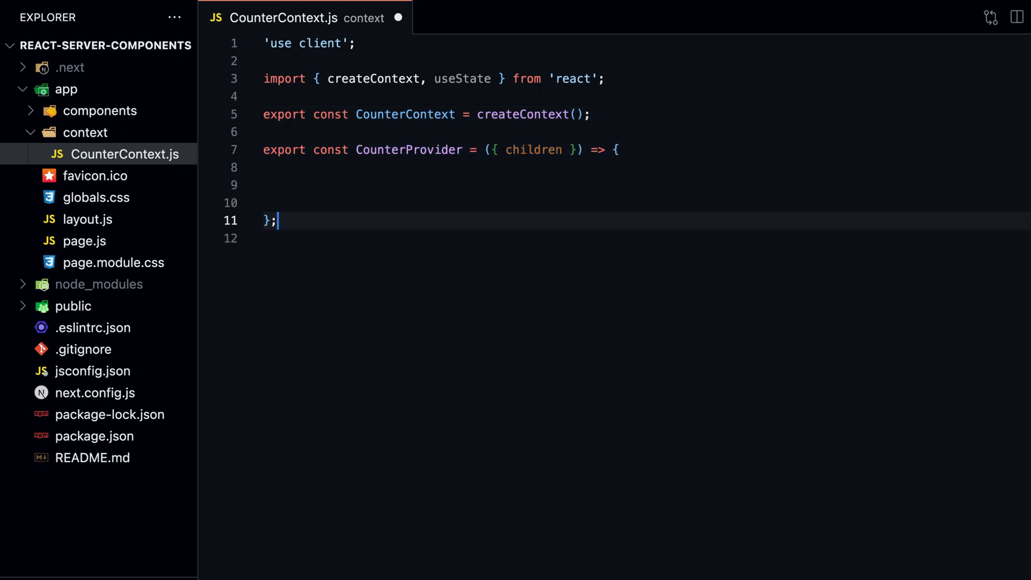
pyautogui.write('const [count, setCount] = useState(0);')
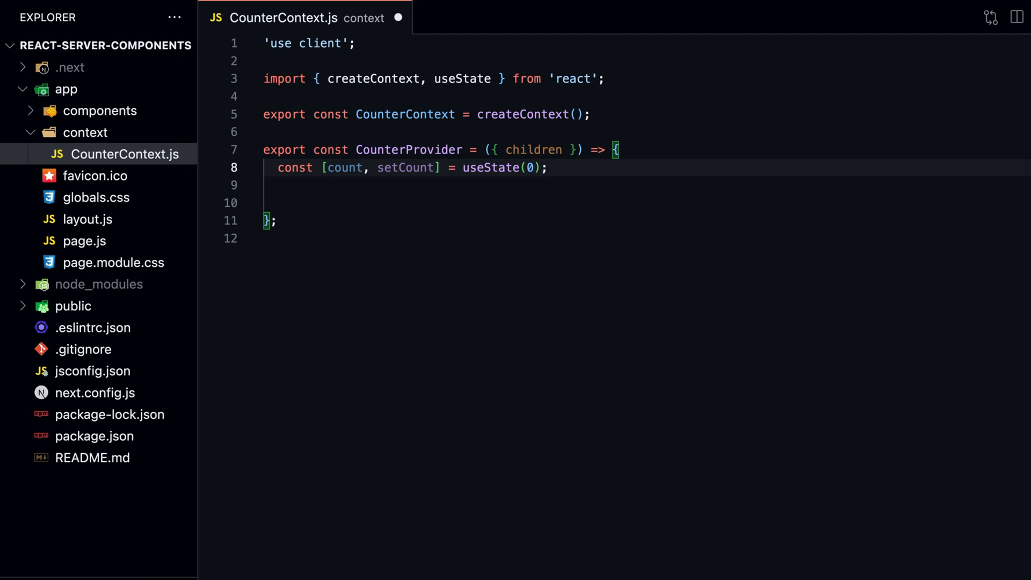
pyautogui.write('return (')
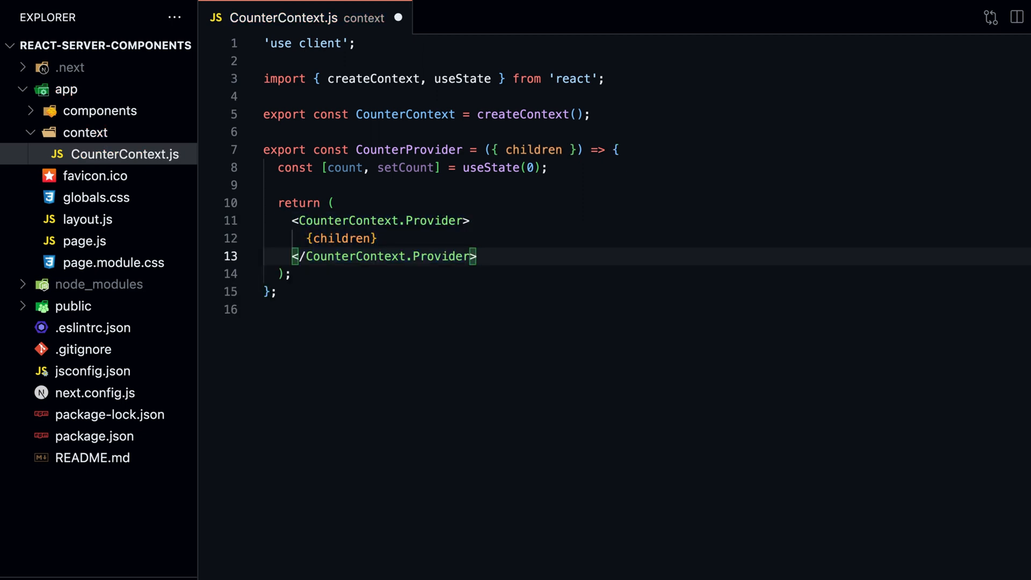
pyautogui.write('value={{ count, setCount }}')
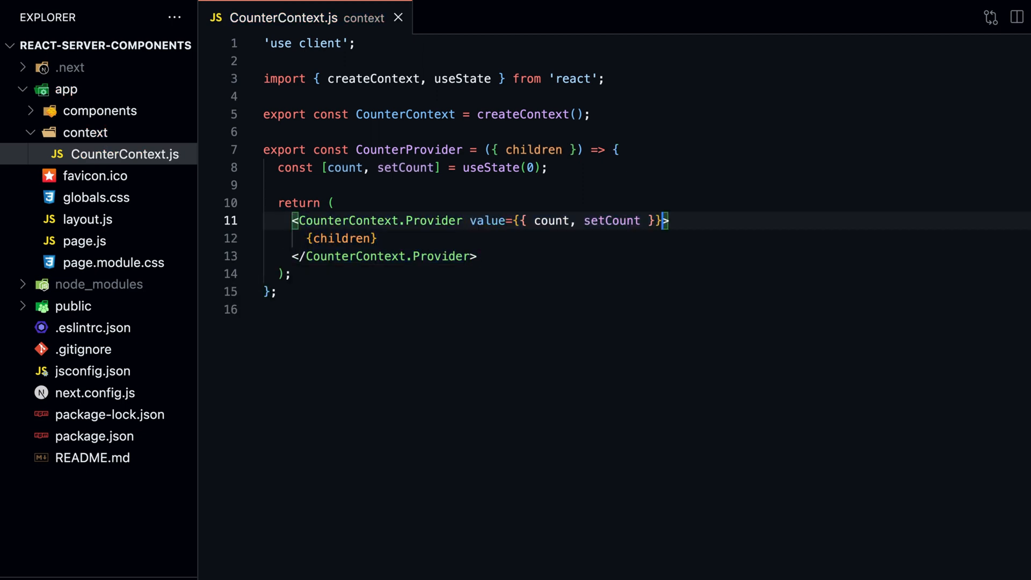
pyautogui.click(85, 219)
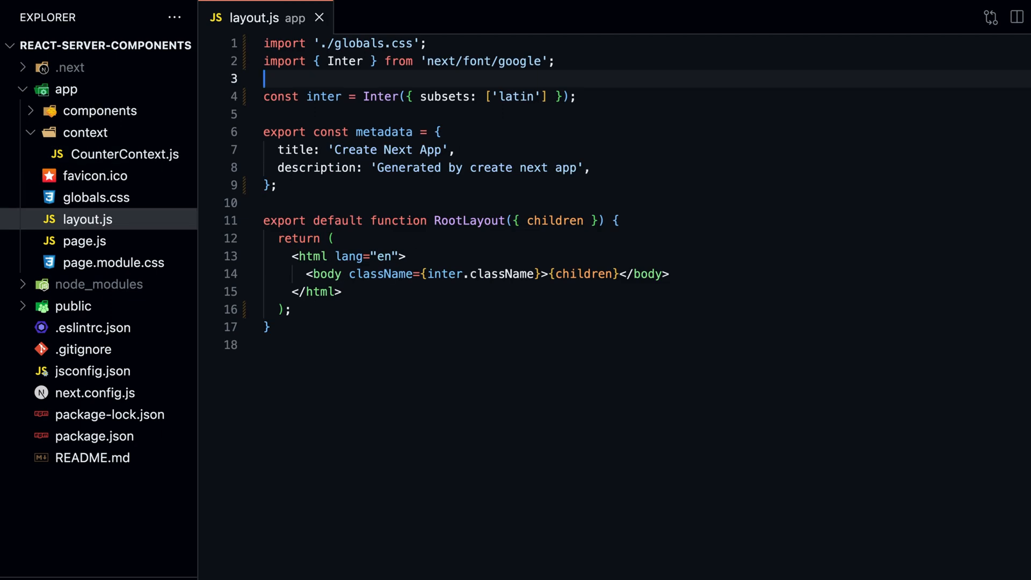
# Step: Import CounterProvider from './context/CounterContext', wrap body's {children} in it, and save layout.js
pyautogui.write("import { CounterProvider } from './context/CounterContext';")
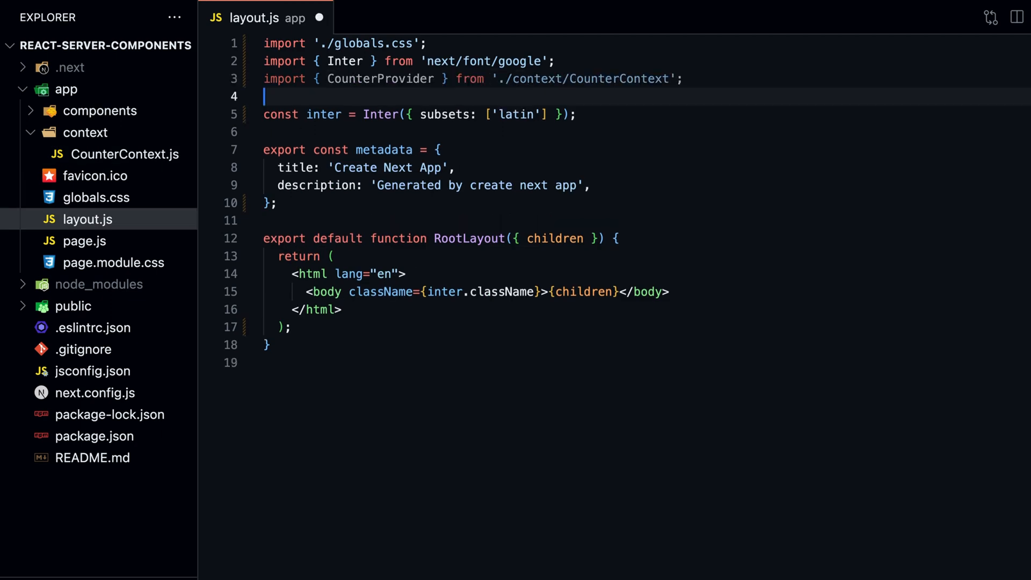
pyautogui.doubleClick(585, 291)
pyautogui.write('<CounterProvider>{children}</CounterProvider>')
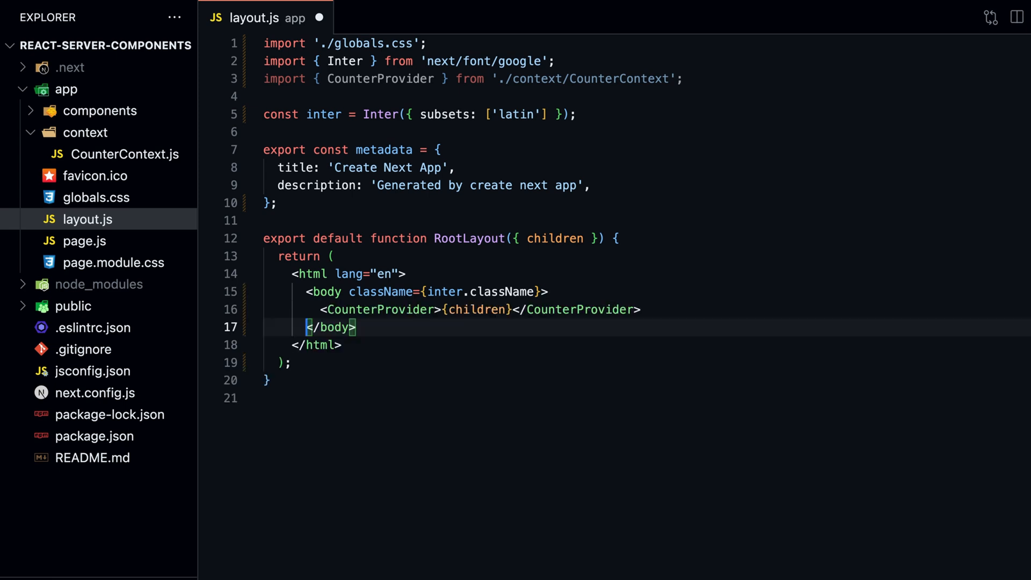
pyautogui.press('ctrl+s')
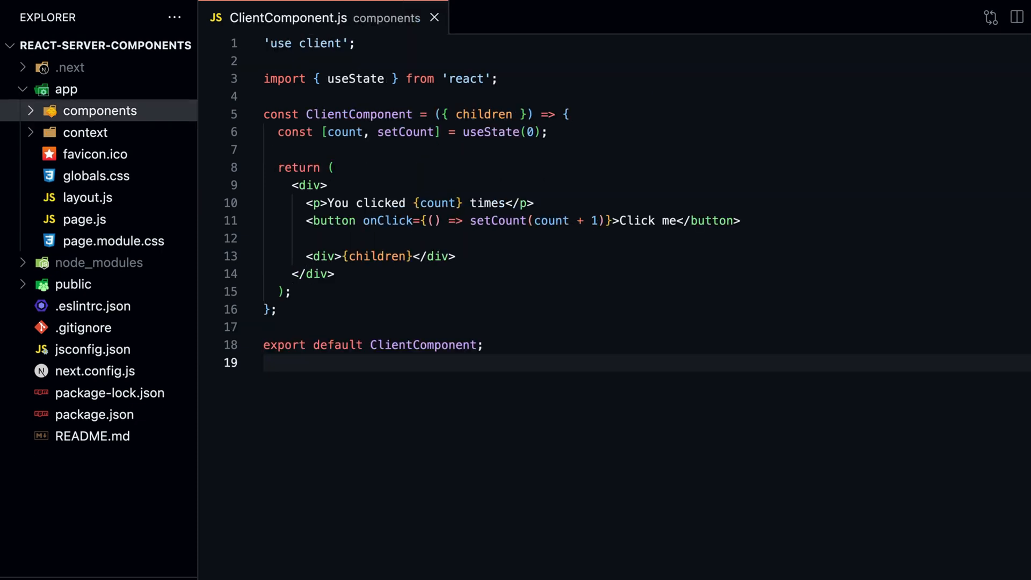
# Step: Switch ClientComponent.js to read { count, setCount } from useContext(CounterContext) instead of useState
pyautogui.click(266, 362)
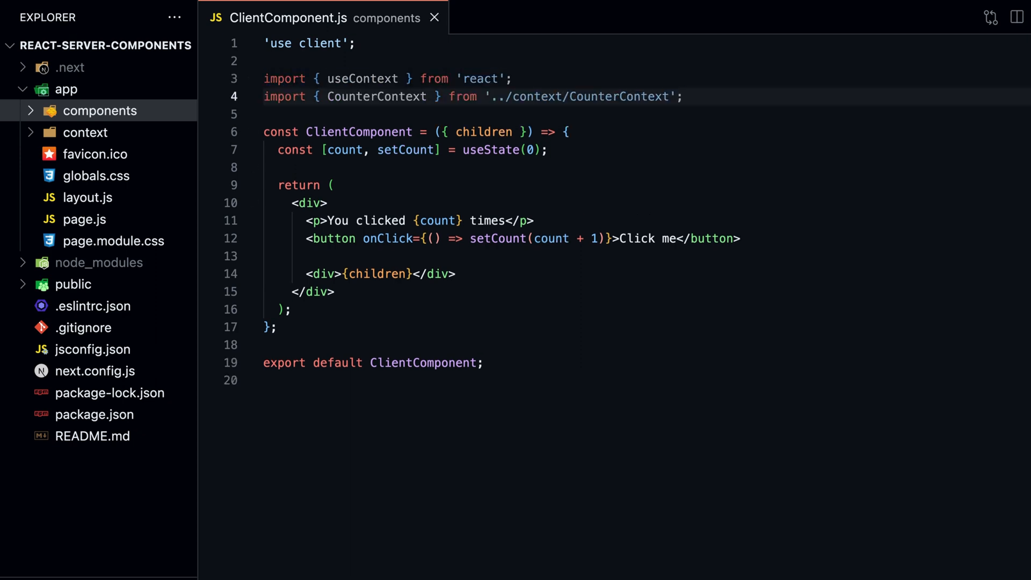
pyautogui.write('const { count, setCount } = useContext(CounterContext);')
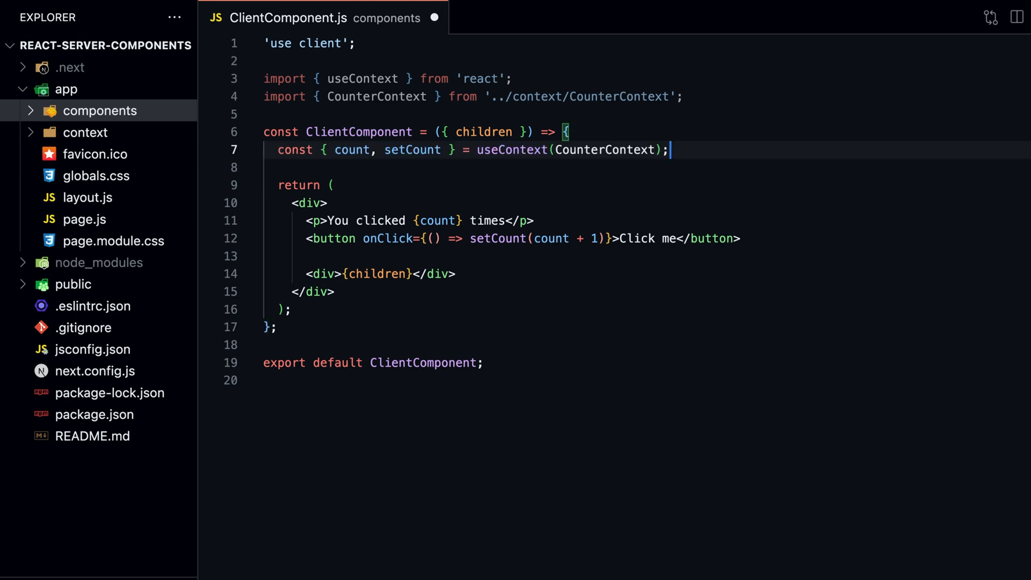